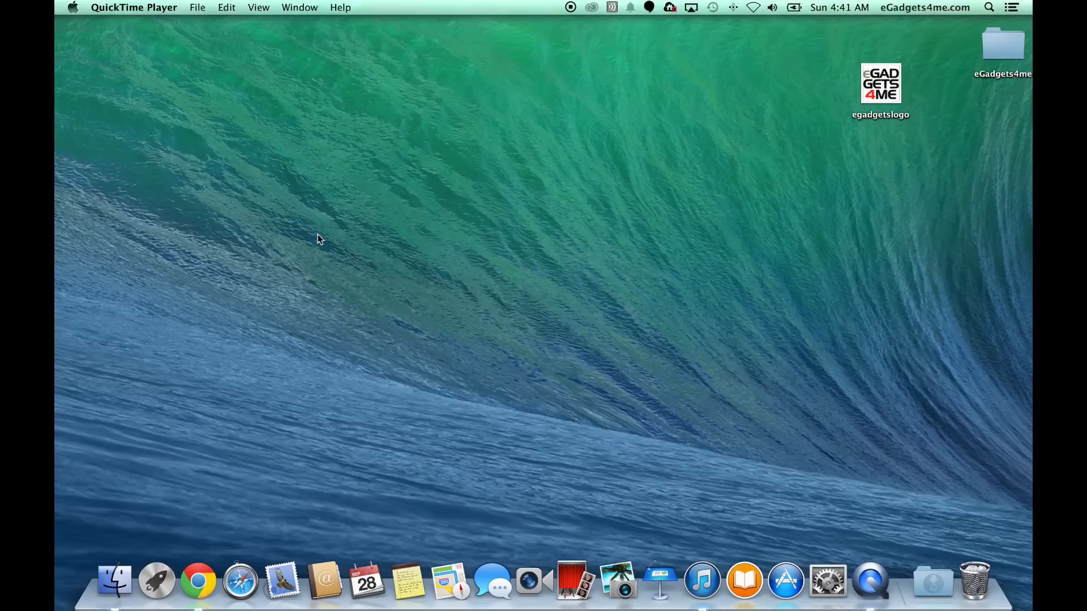
{"action": "mouse_move", "coordinate": [252, 126]}
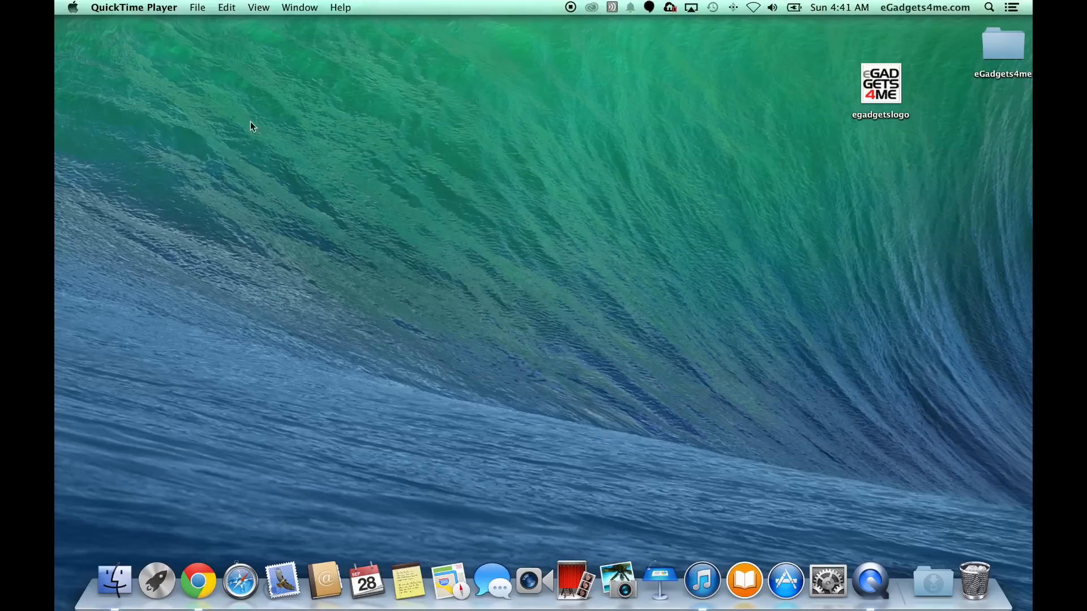
{"action": "mouse_move", "coordinate": [318, 239]}
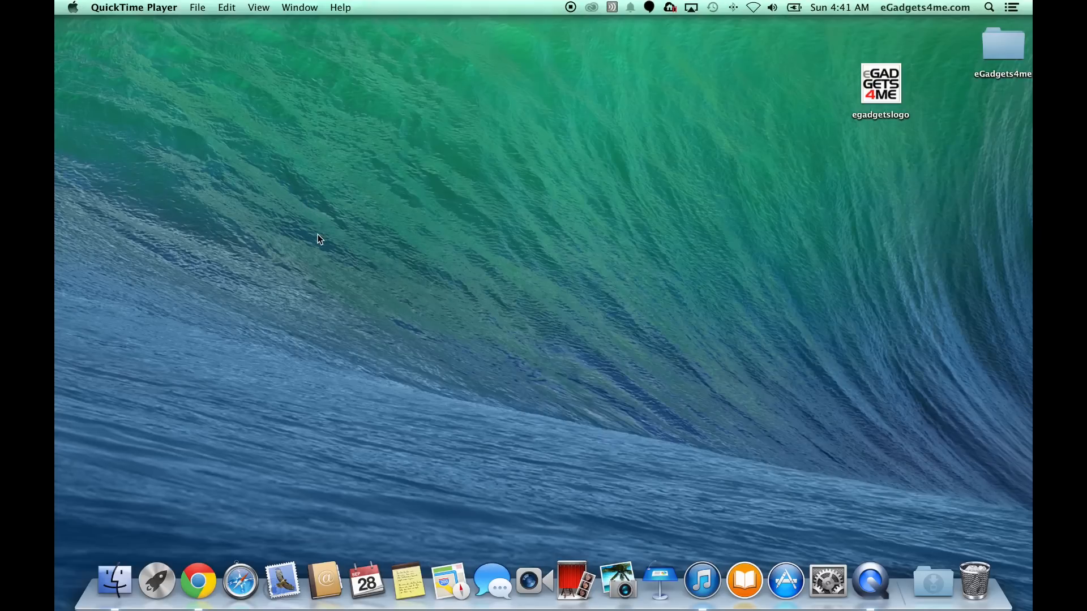
Launch System Preferences from the Apple menu.
{"action": "left_click", "coordinate": [73, 7]}
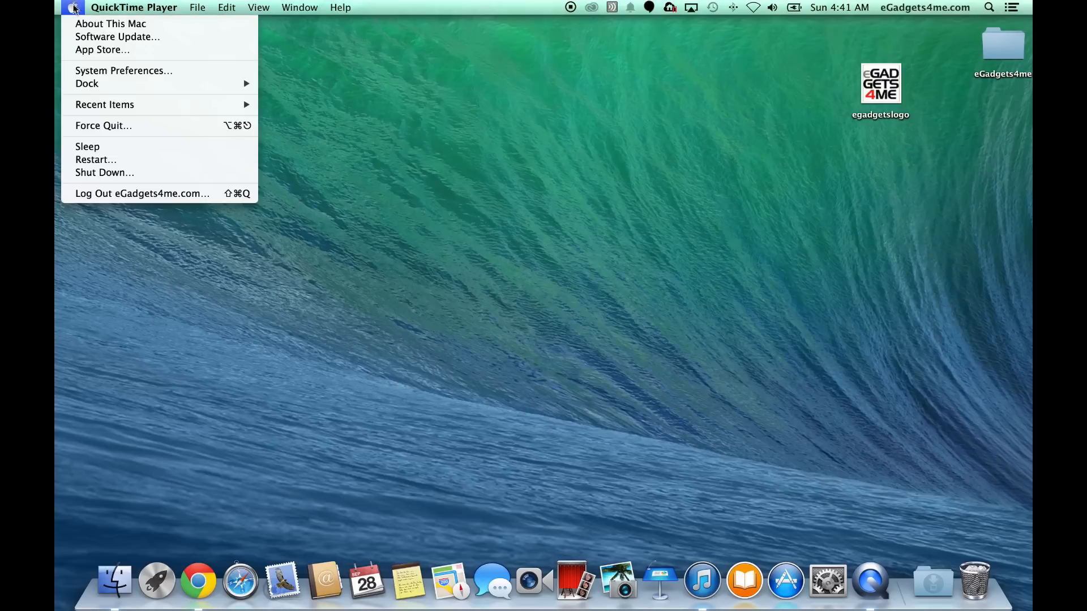
{"action": "left_click", "coordinate": [73, 7]}
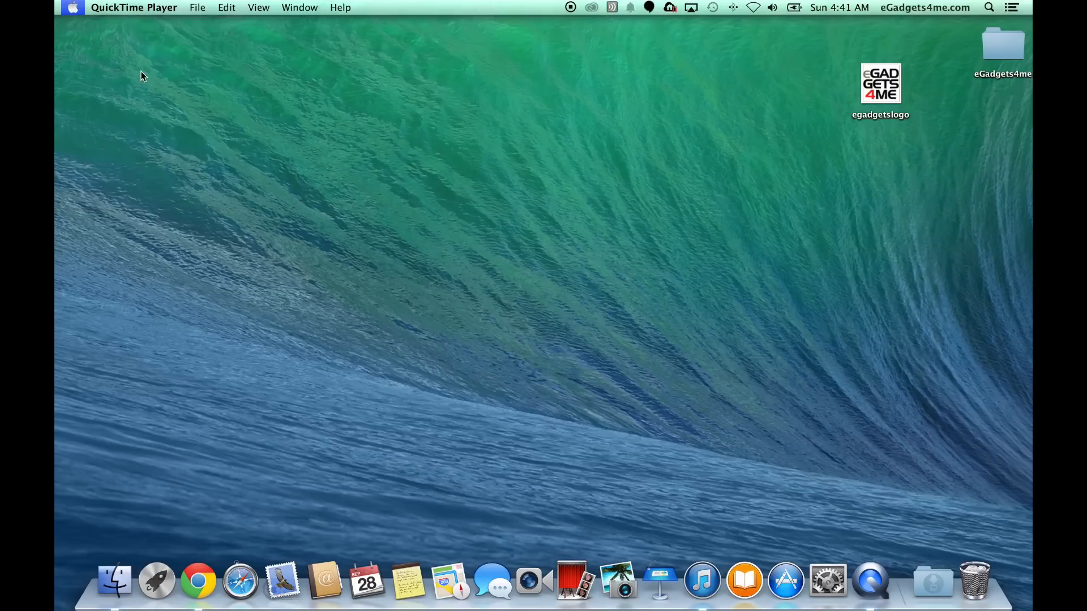
Open Users & Groups and bring up the current account's picture chooser.
{"action": "left_click", "coordinate": [827, 581]}
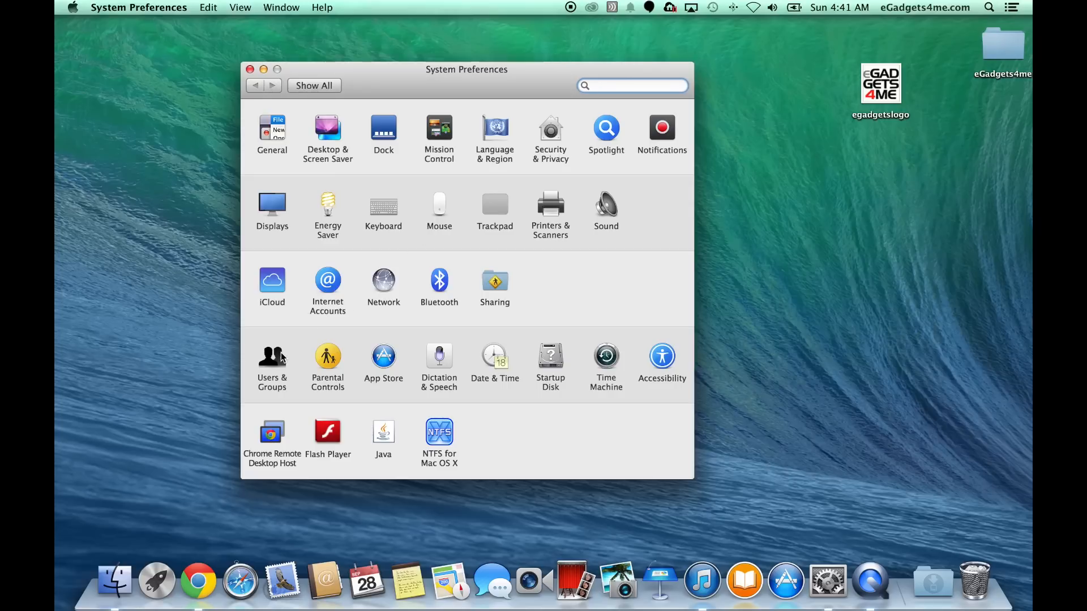
{"action": "left_click", "coordinate": [272, 355]}
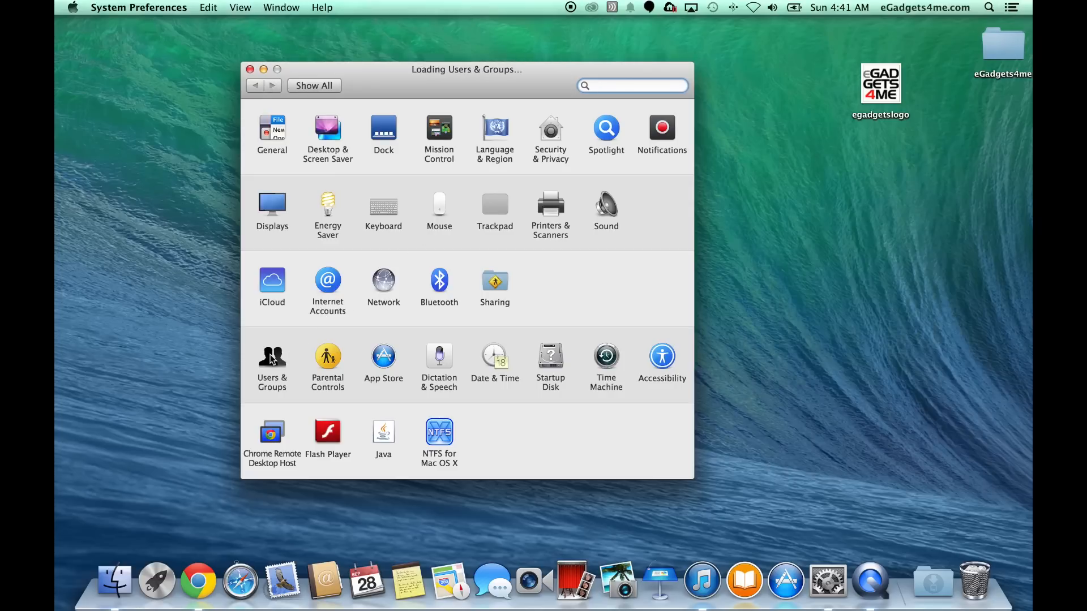
{"action": "left_click", "coordinate": [272, 356]}
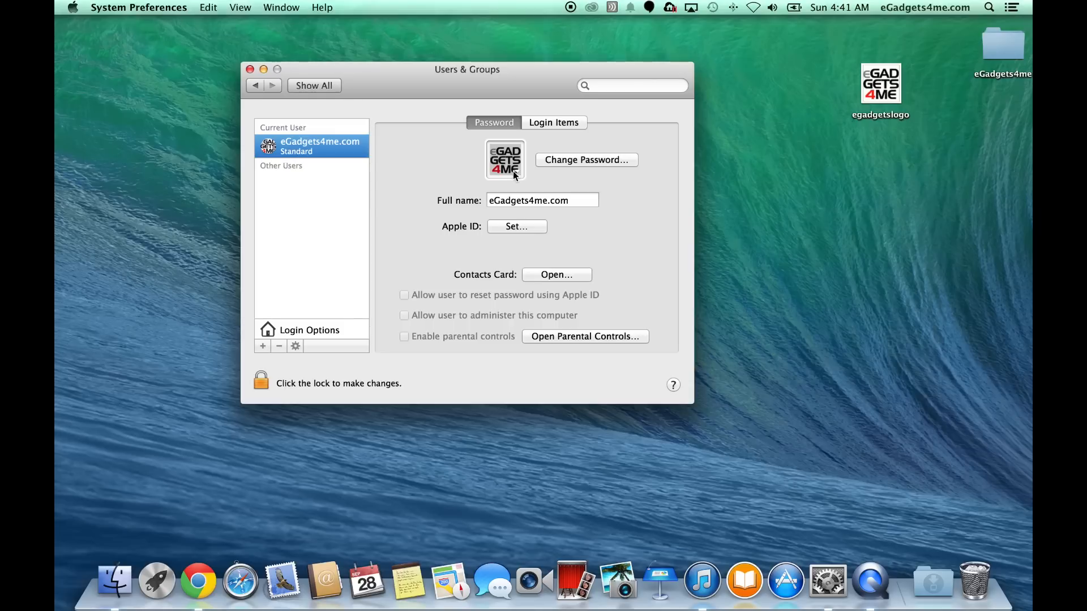
{"action": "left_click", "coordinate": [504, 160]}
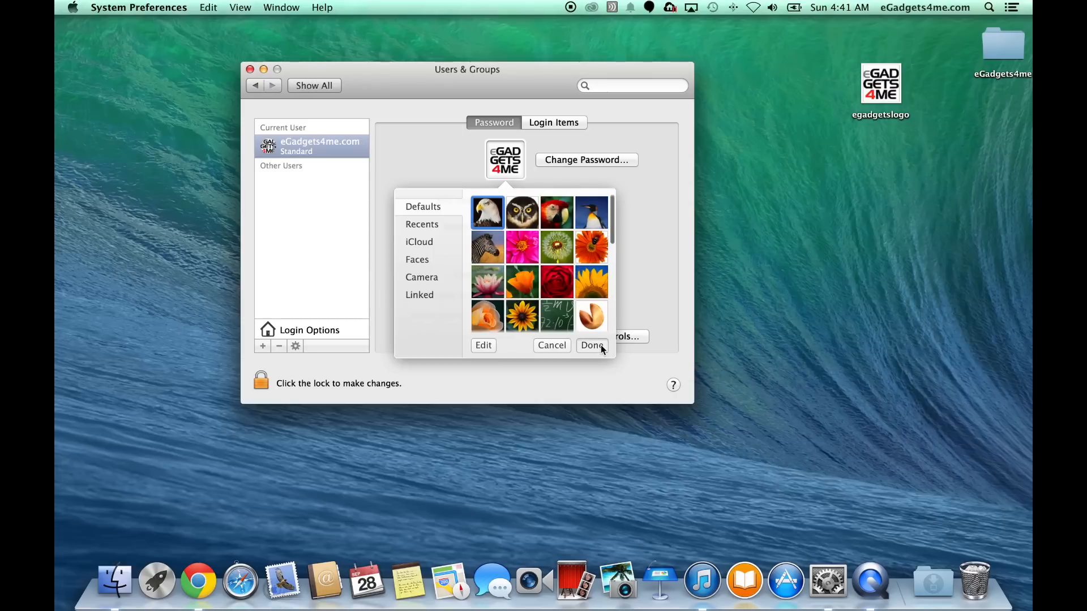
Set the bald eagle as account picture, then reopen the chooser on Recents.
{"action": "left_click", "coordinate": [592, 345]}
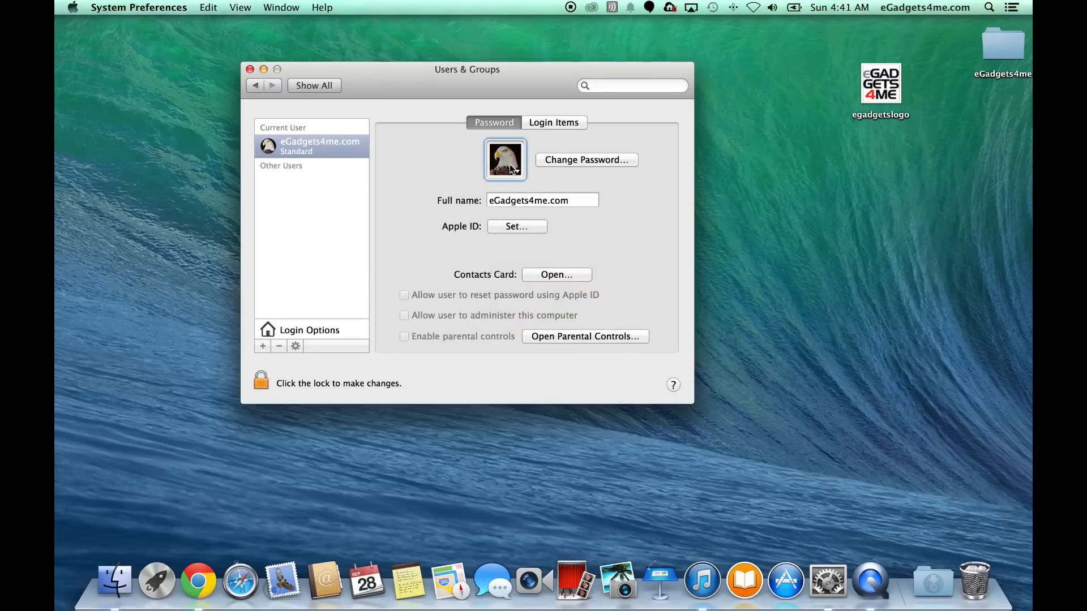
{"action": "left_click", "coordinate": [505, 160]}
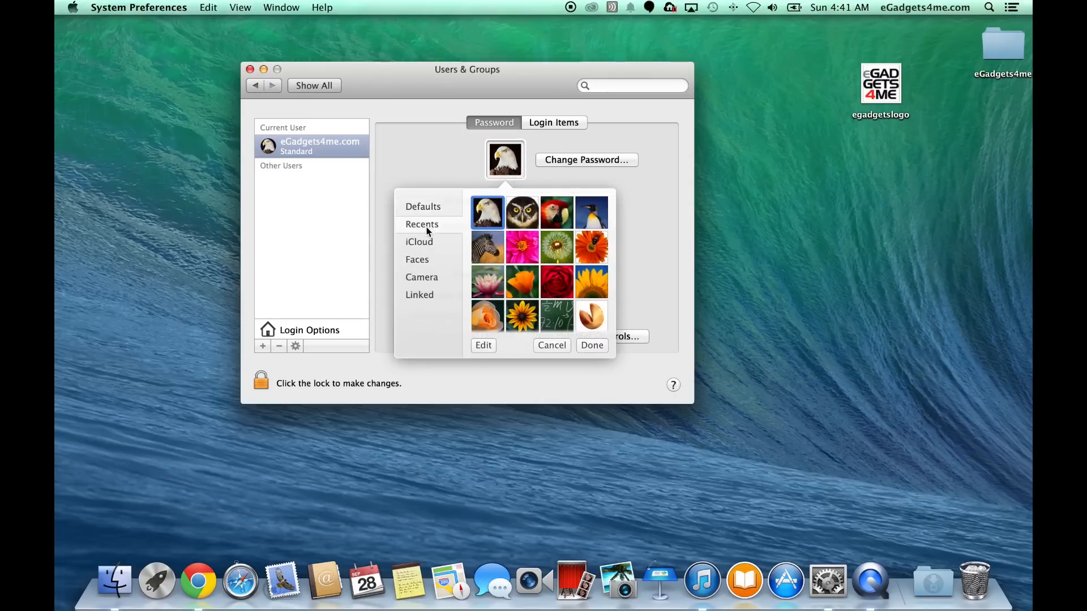
{"action": "left_click", "coordinate": [422, 224]}
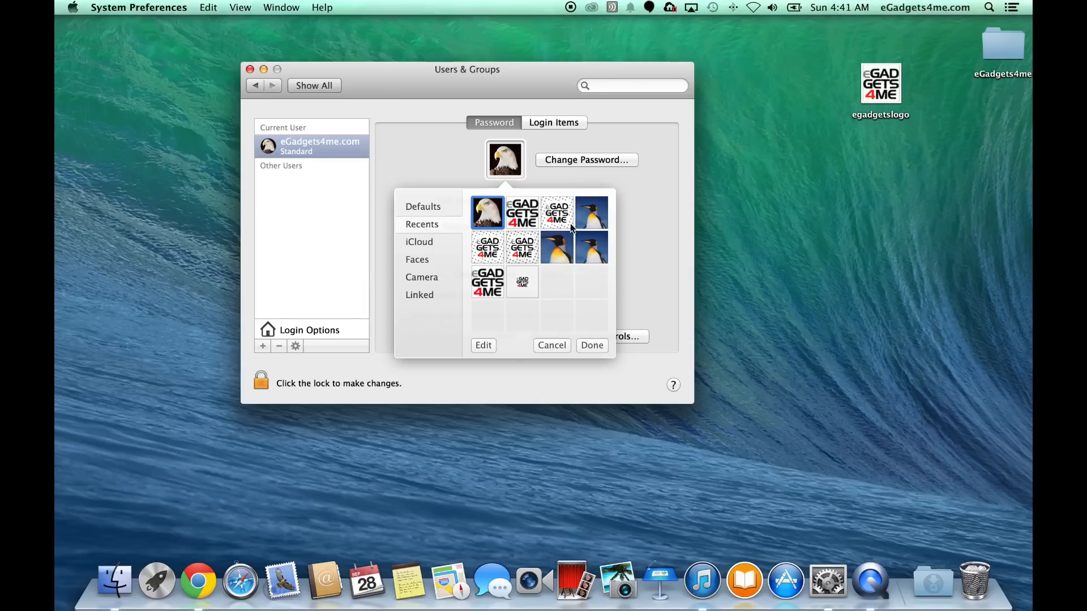
{"action": "mouse_move", "coordinate": [565, 318]}
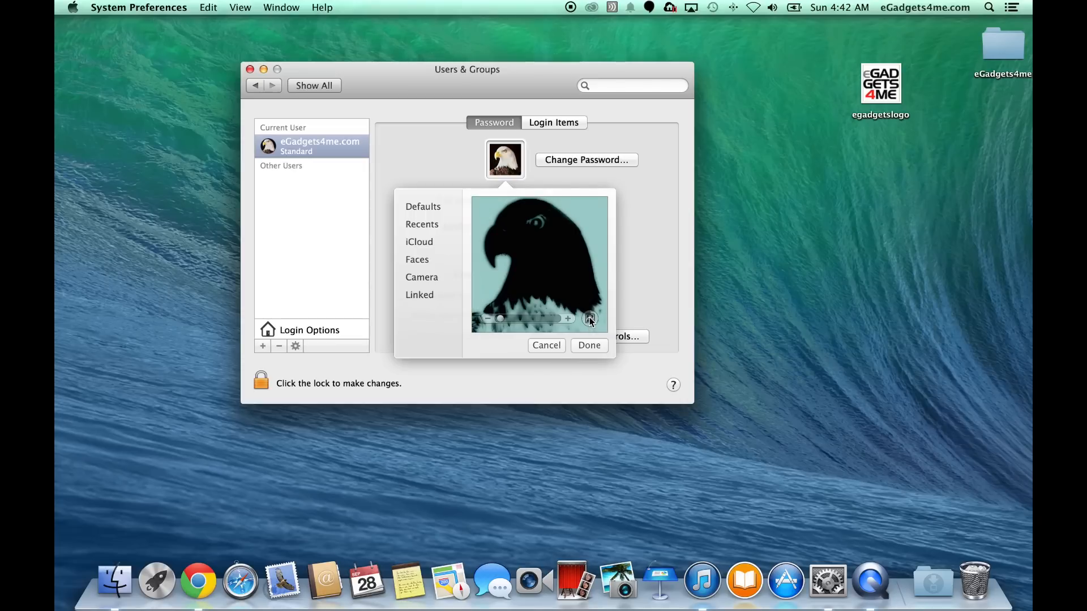
{"action": "mouse_move", "coordinate": [538, 327]}
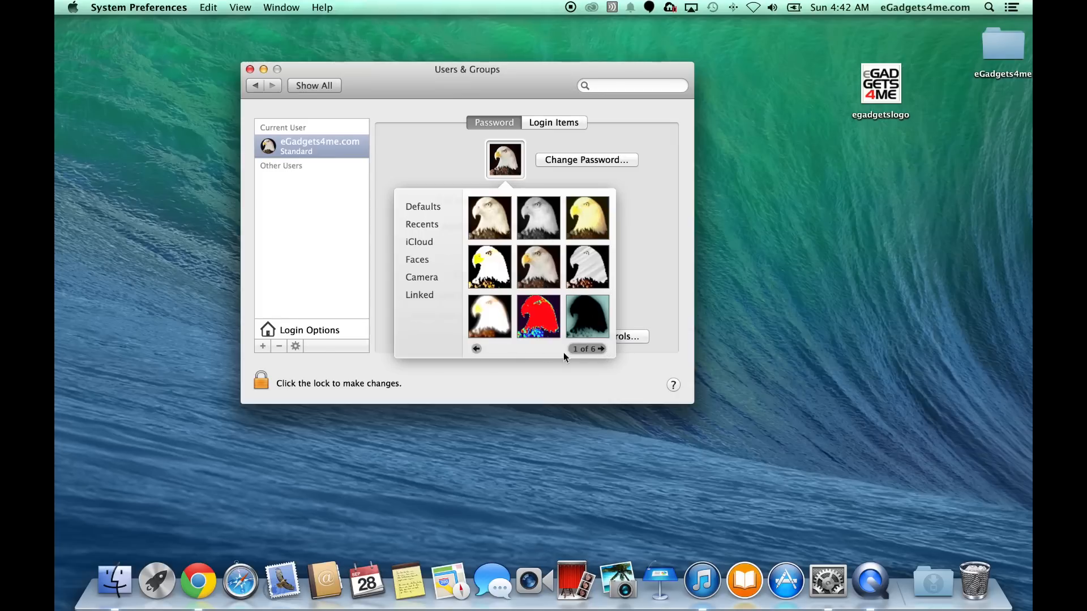
Browse eagle effects, save the unfiltered eagle, and reopen the picture chooser.
{"action": "left_click", "coordinate": [602, 349]}
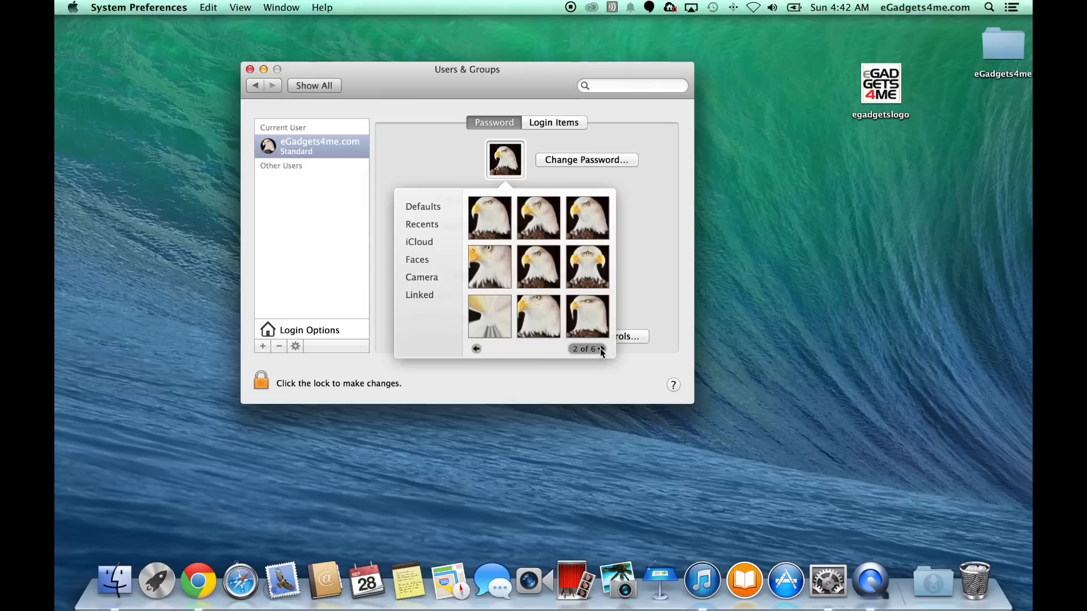
{"action": "mouse_move", "coordinate": [529, 350]}
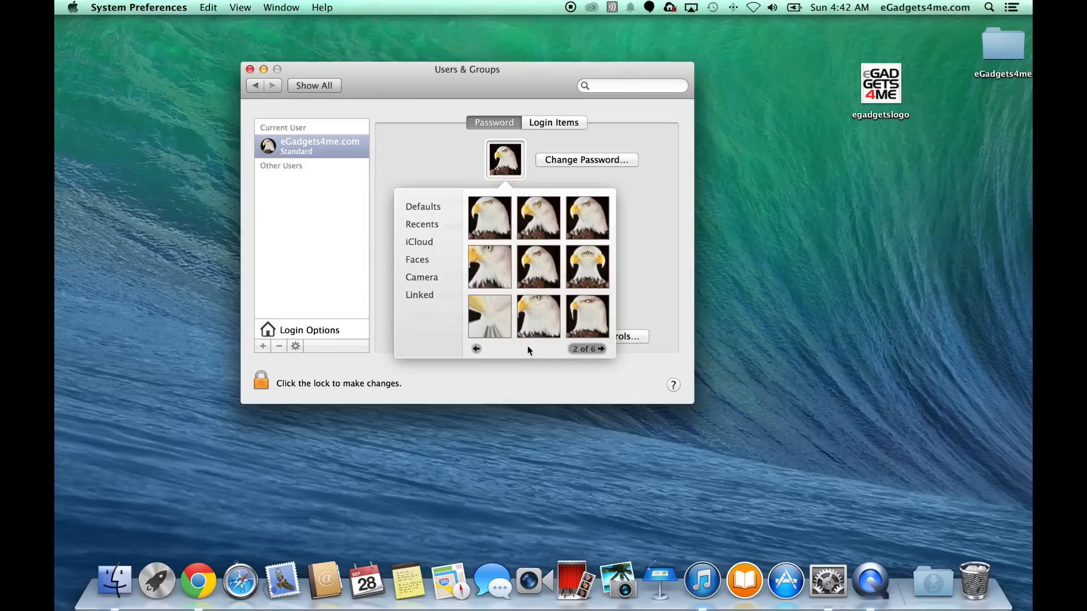
{"action": "left_click", "coordinate": [602, 349]}
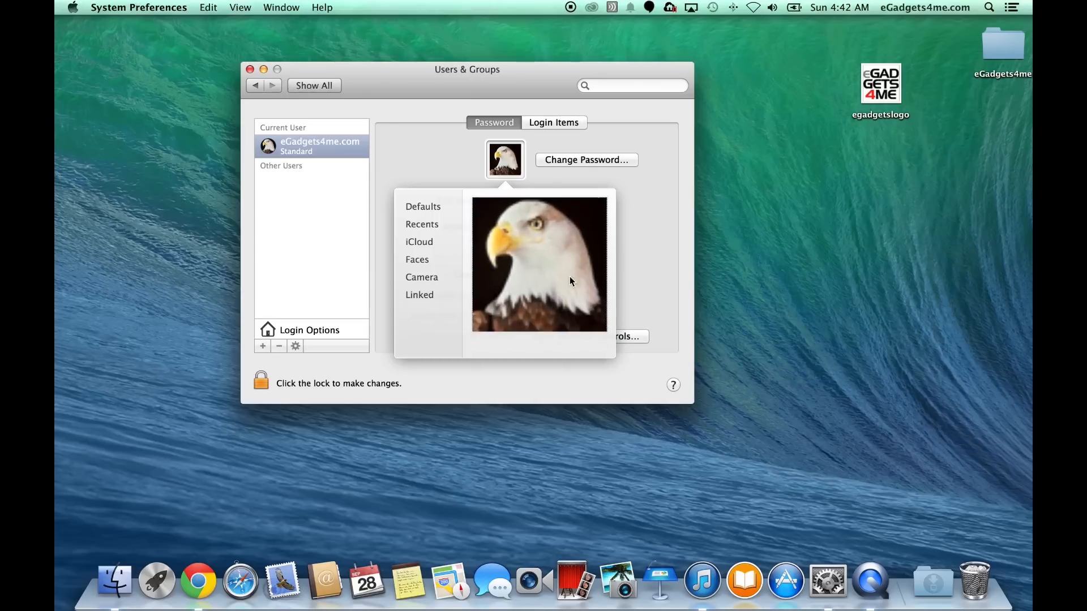
{"action": "left_click", "coordinate": [539, 264]}
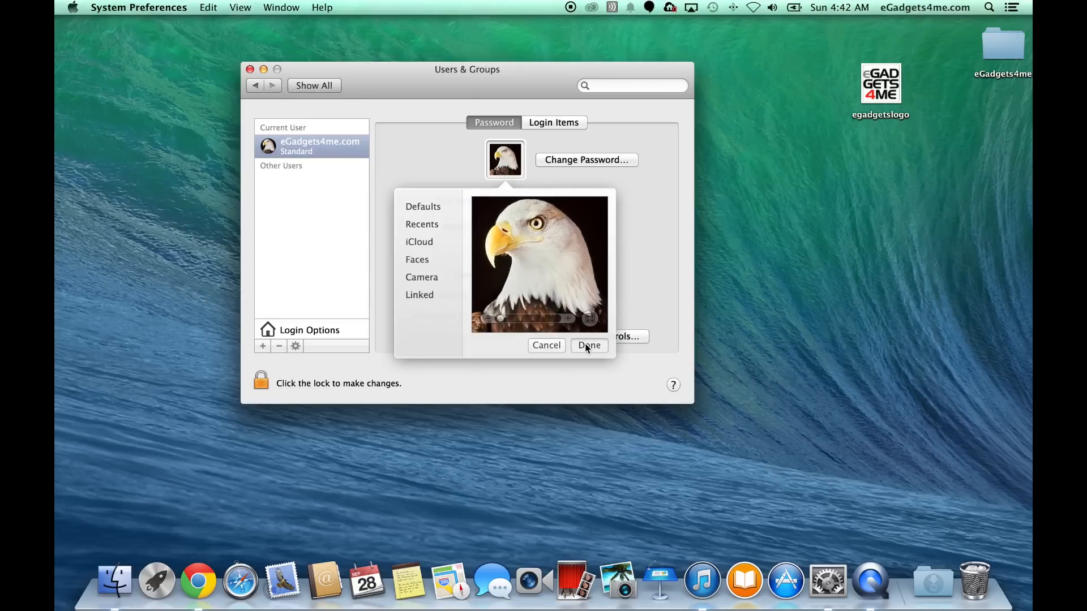
{"action": "left_click", "coordinate": [588, 345]}
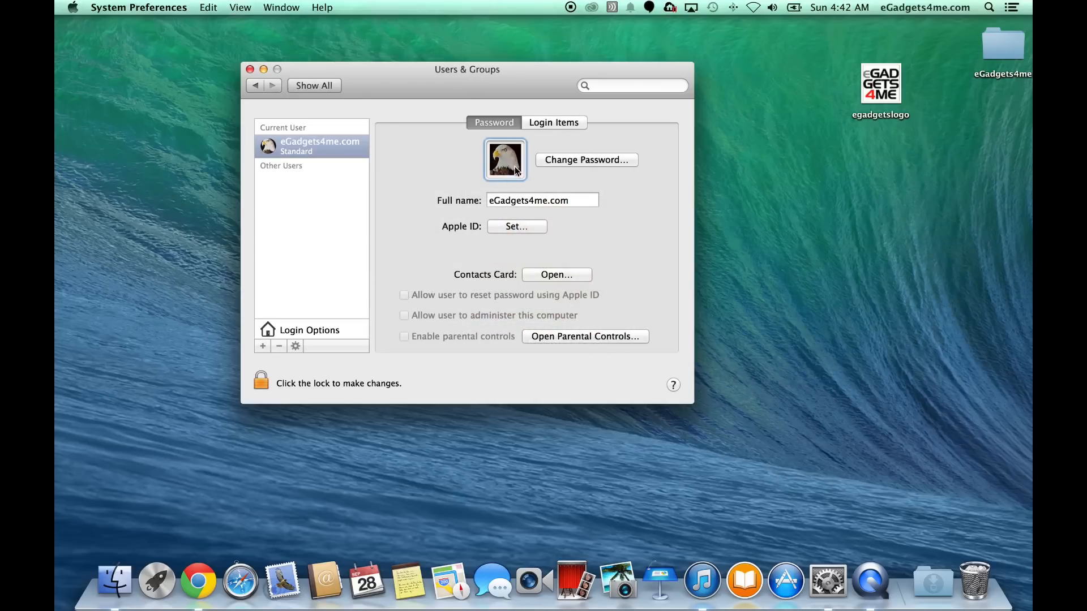
{"action": "left_click", "coordinate": [505, 160]}
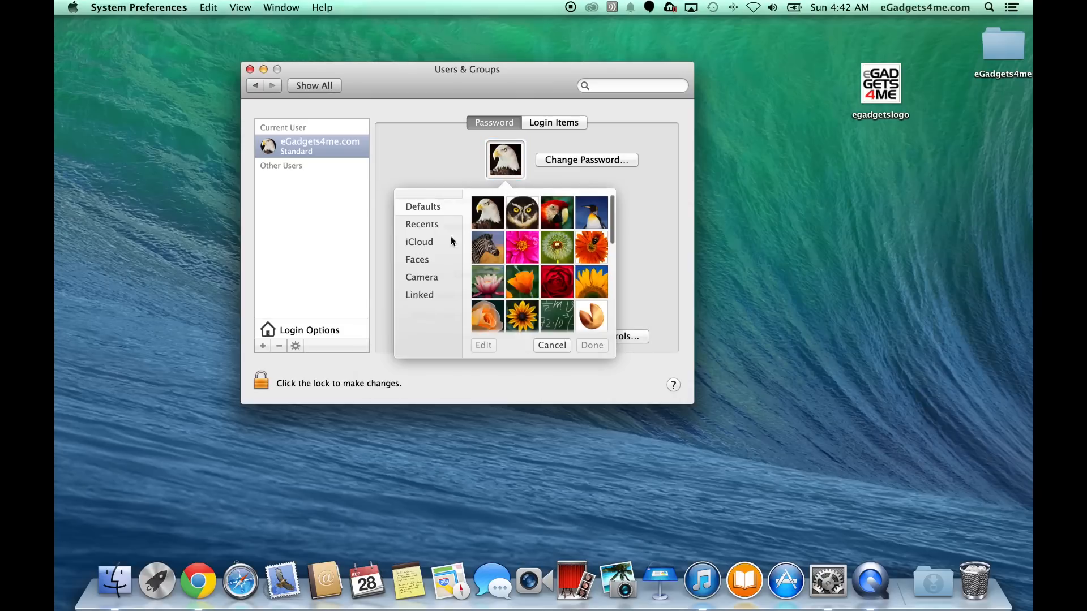
{"action": "left_click", "coordinate": [419, 241]}
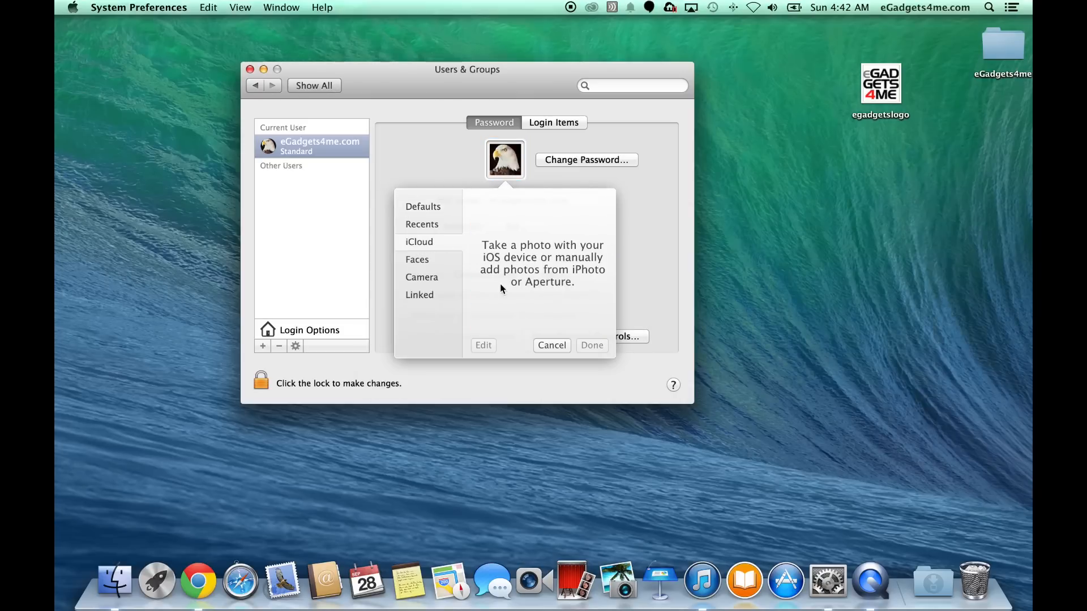
{"action": "mouse_move", "coordinate": [417, 260]}
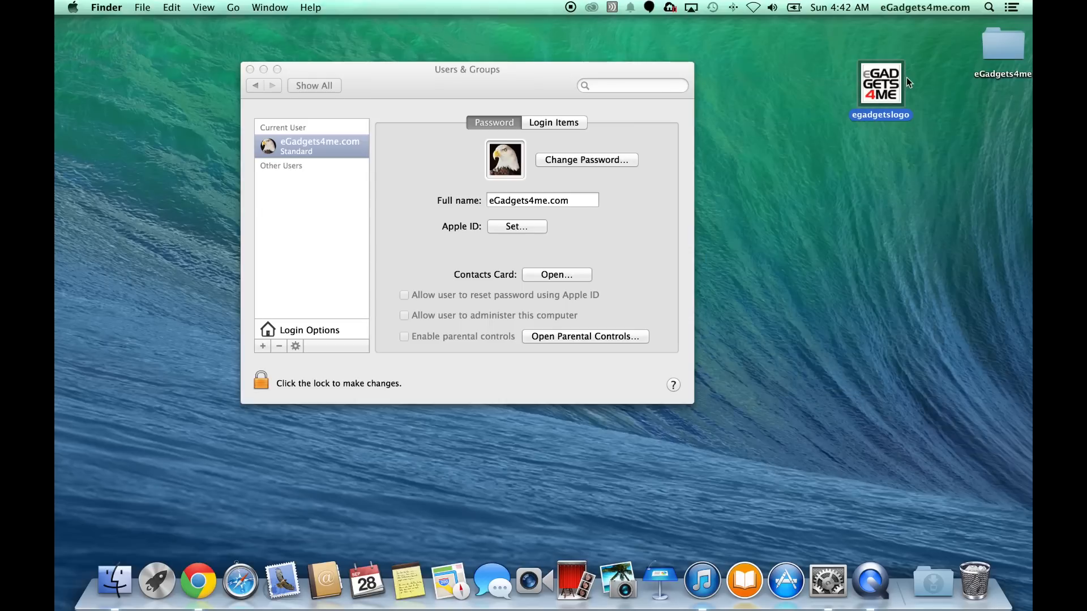
{"action": "left_click", "coordinate": [881, 83]}
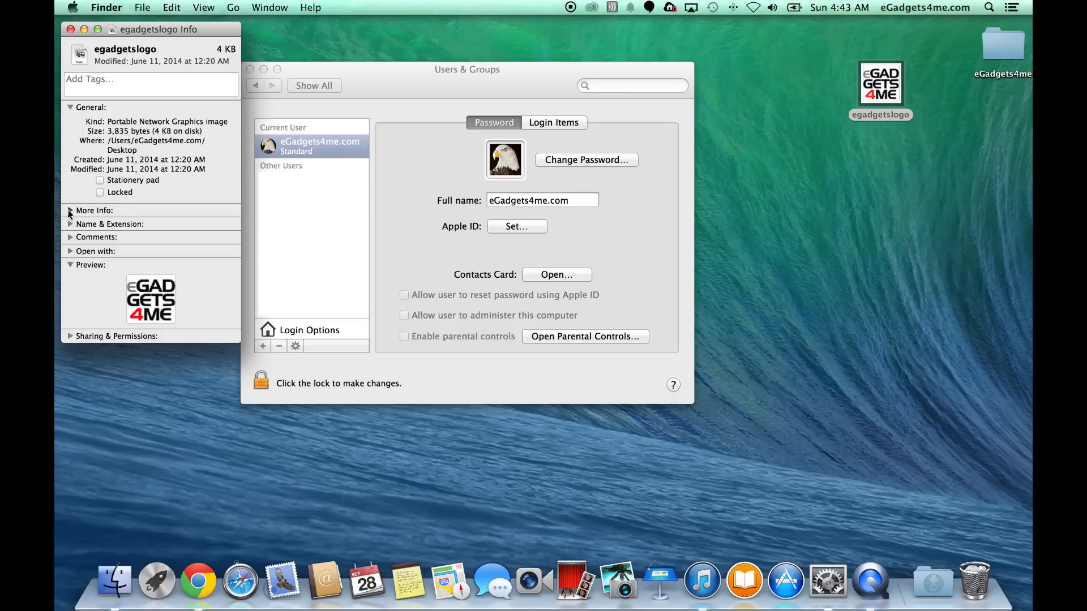
{"action": "left_click", "coordinate": [70, 210]}
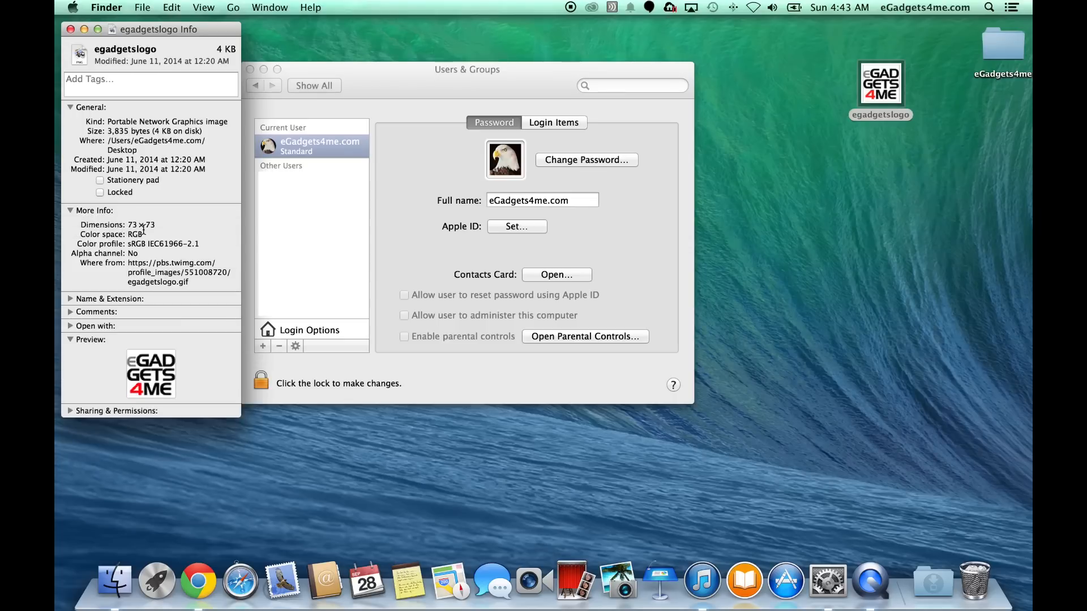
{"action": "mouse_move", "coordinate": [129, 126]}
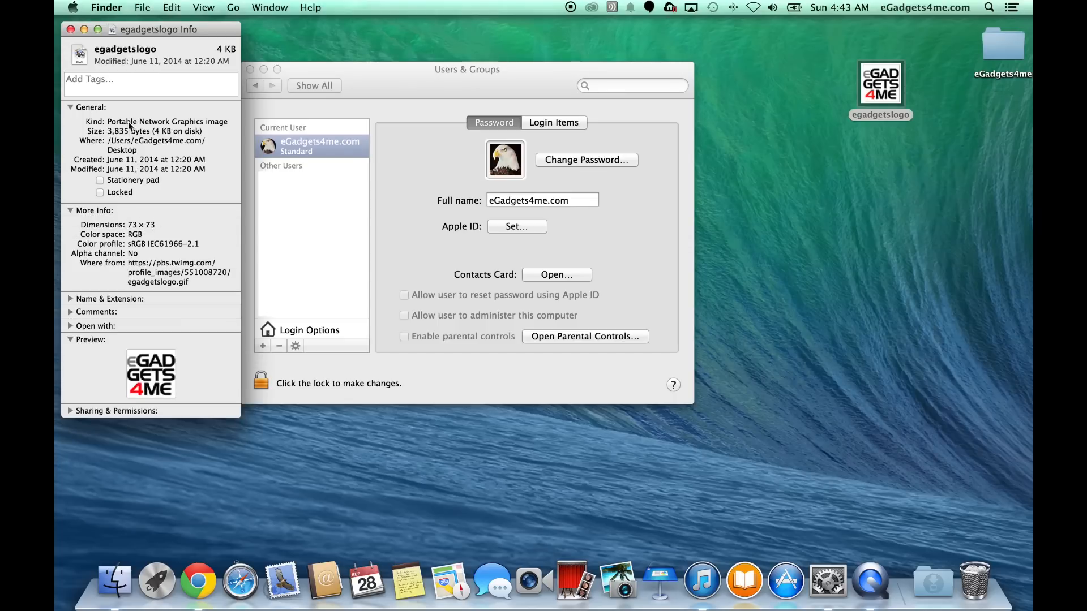
{"action": "left_click", "coordinate": [71, 27]}
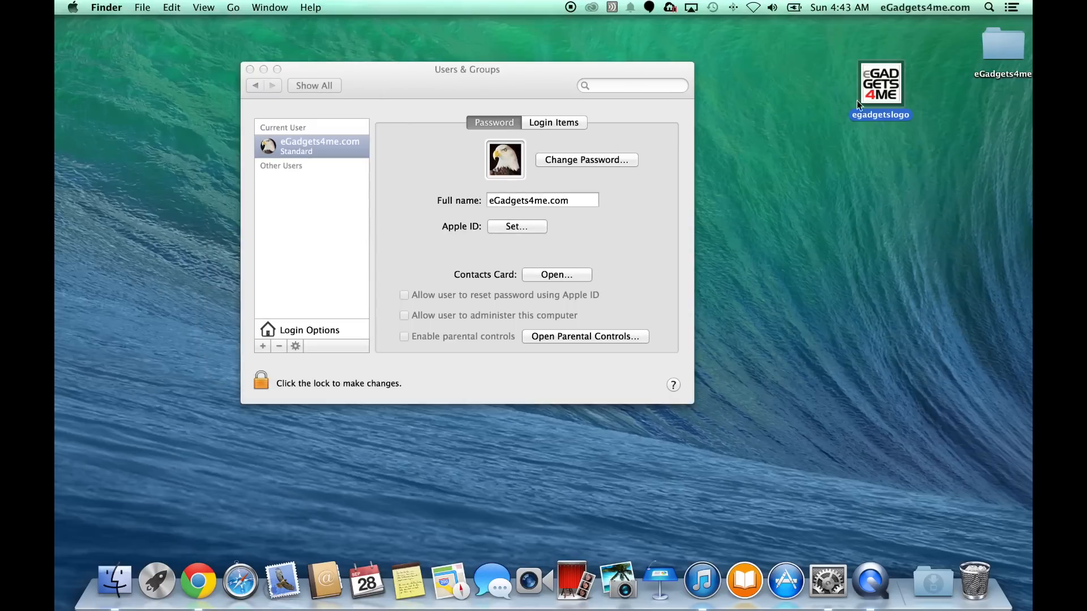
Drop the egadgetslogo image from the desktop onto the account picture for cropping.
{"action": "left_click_drag", "start_coordinate": [880, 83], "coordinate": [867, 132]}
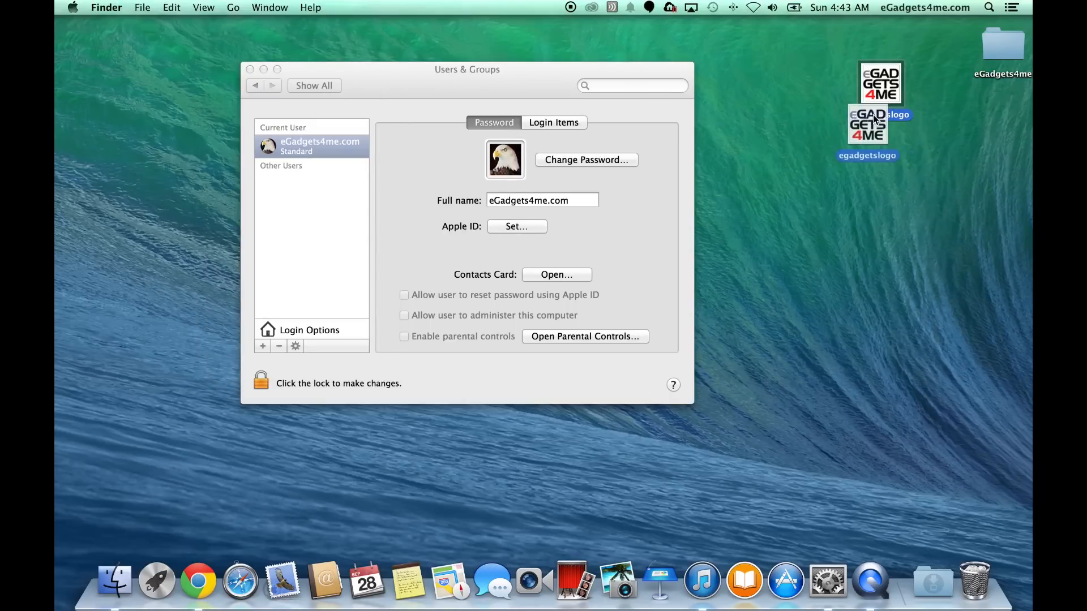
{"action": "left_click_drag", "start_coordinate": [881, 124], "coordinate": [637, 160]}
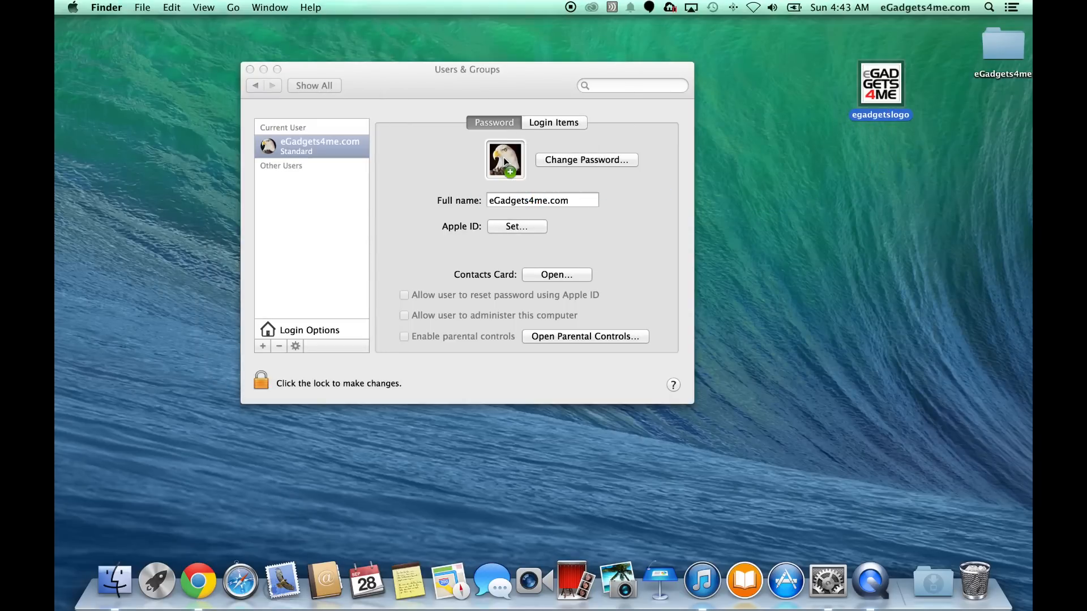
{"action": "left_click", "coordinate": [505, 160]}
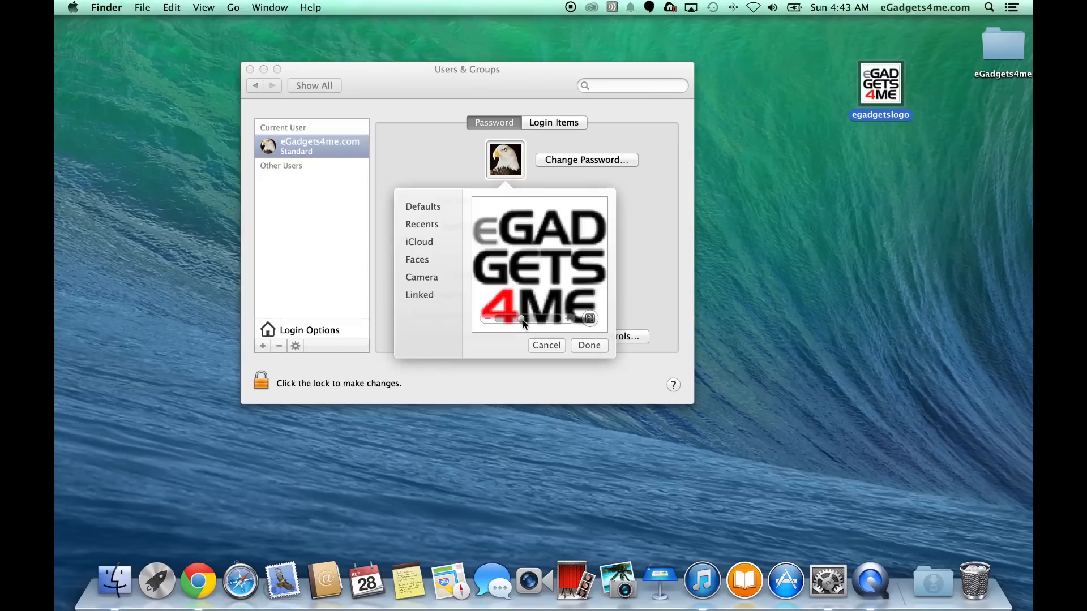